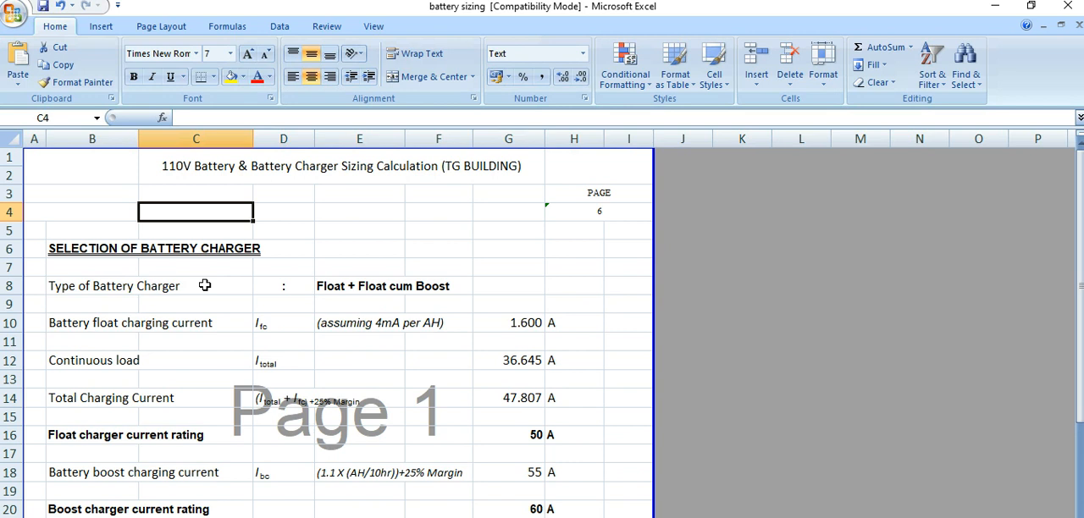
Check the 'Float + Float cum Boost' charger type and the float charging current formula.
click(359, 285)
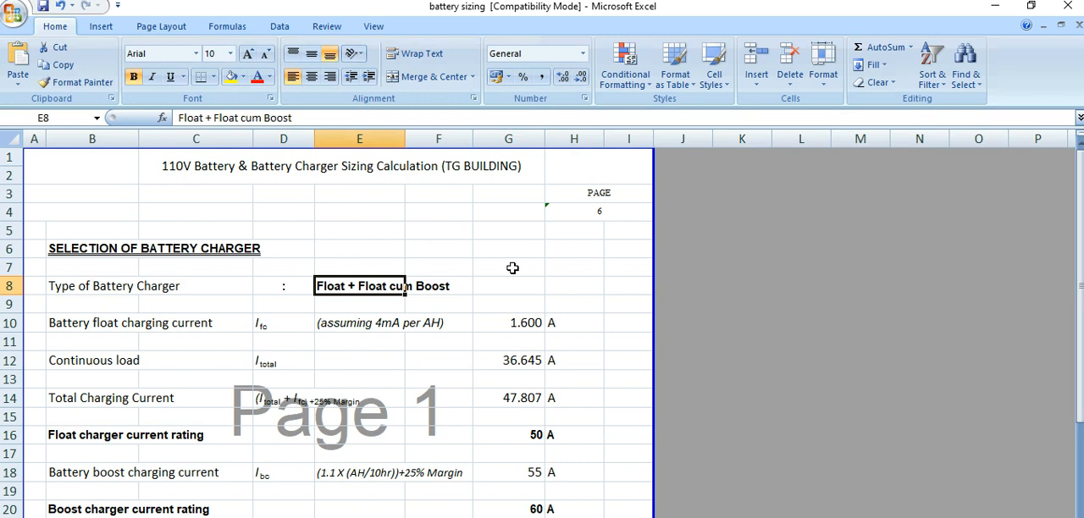
mouse_move(420, 330)
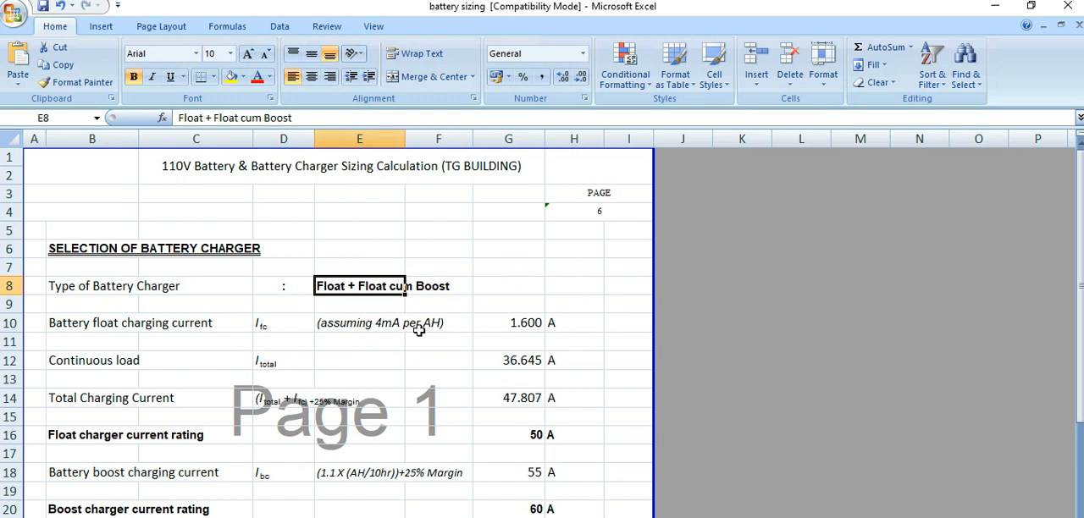
click(508, 322)
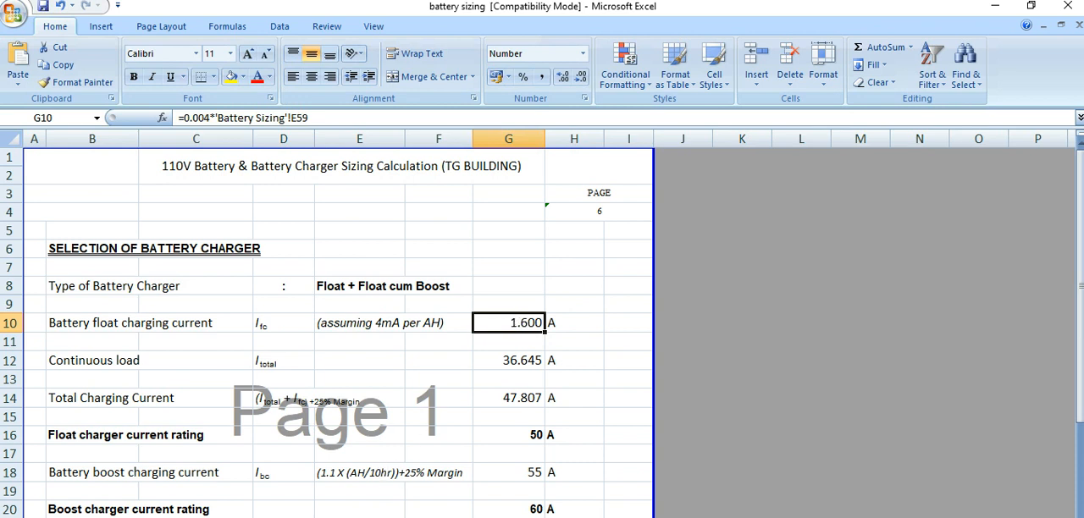
scroll(down, 3)
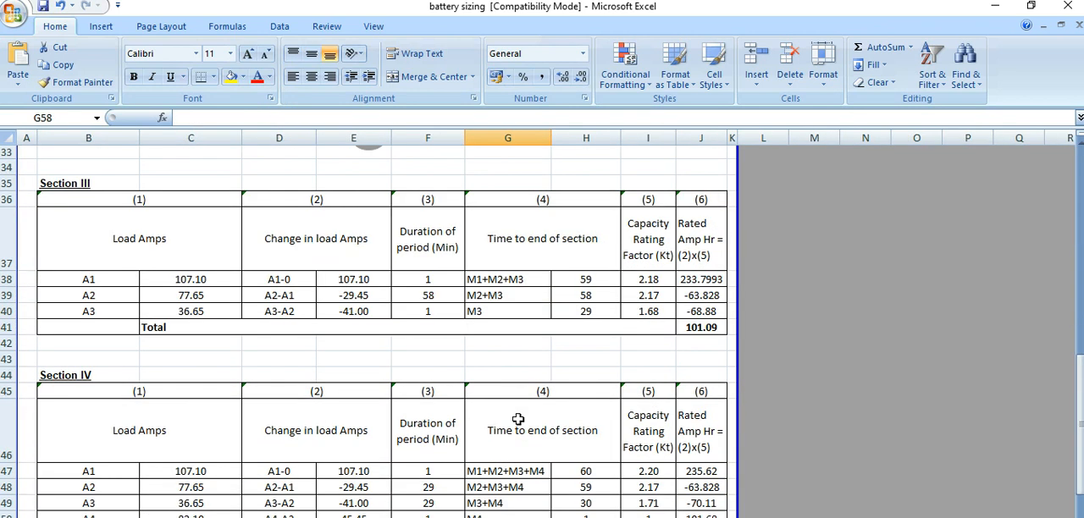
scroll(down, 3)
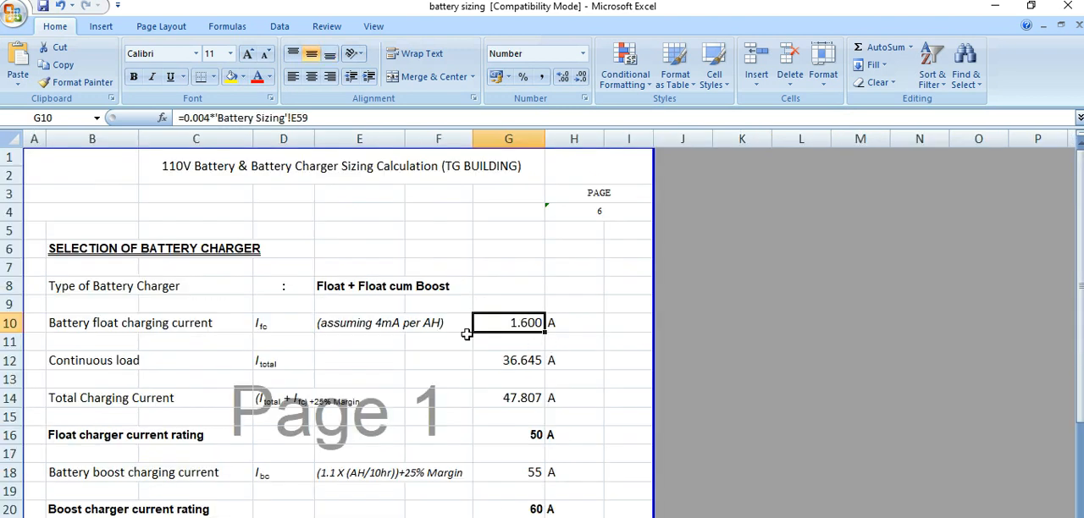
mouse_move(417, 329)
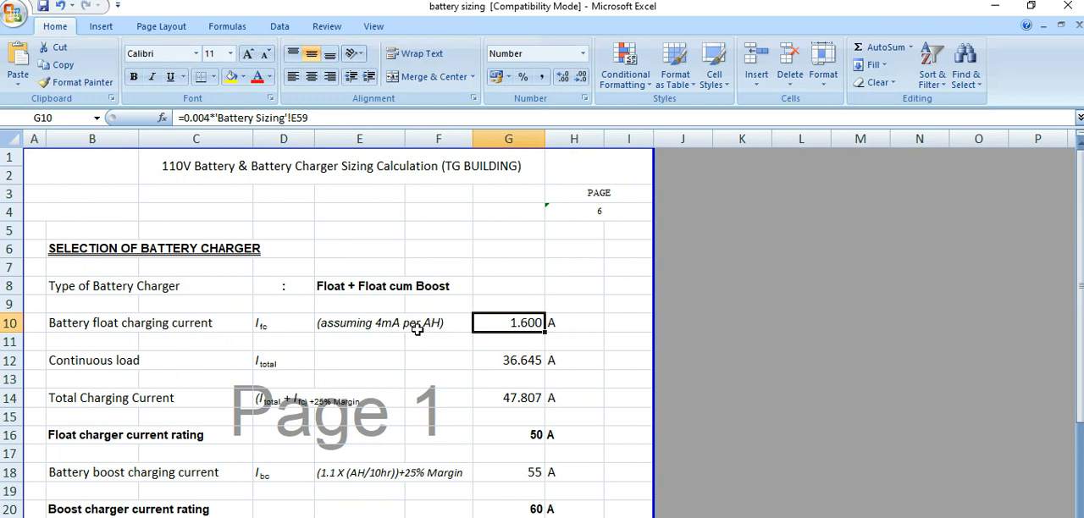
mouse_move(521, 330)
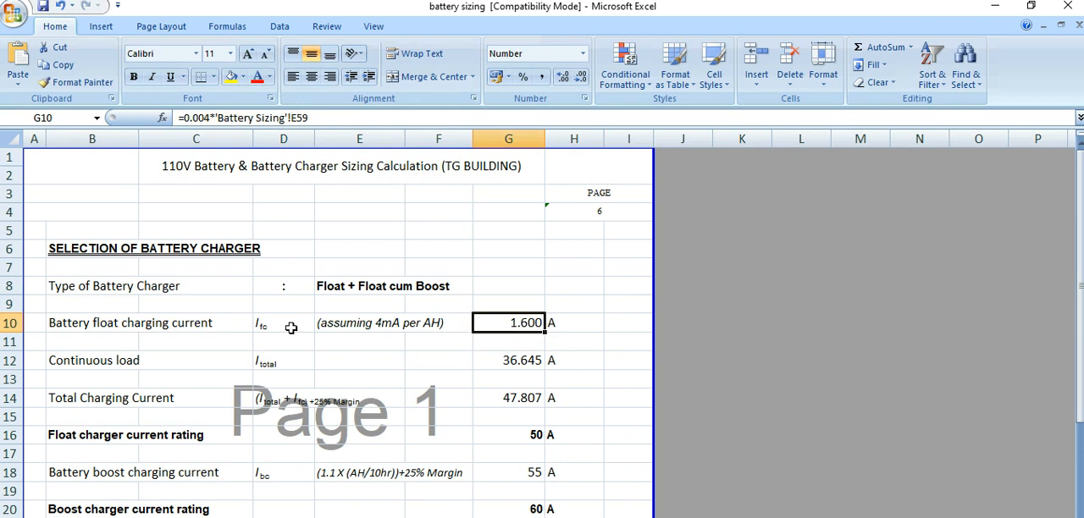
mouse_move(507, 345)
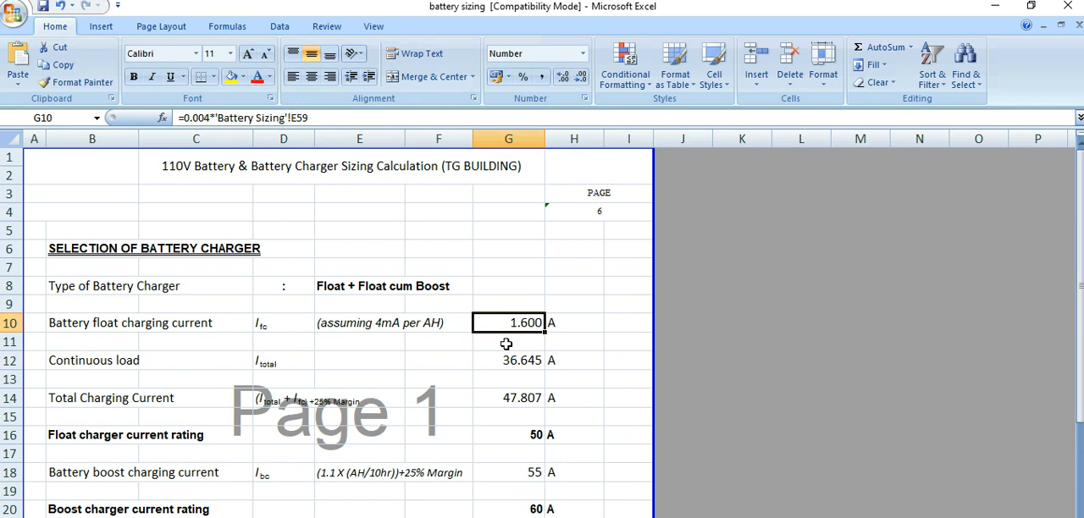
mouse_move(508, 360)
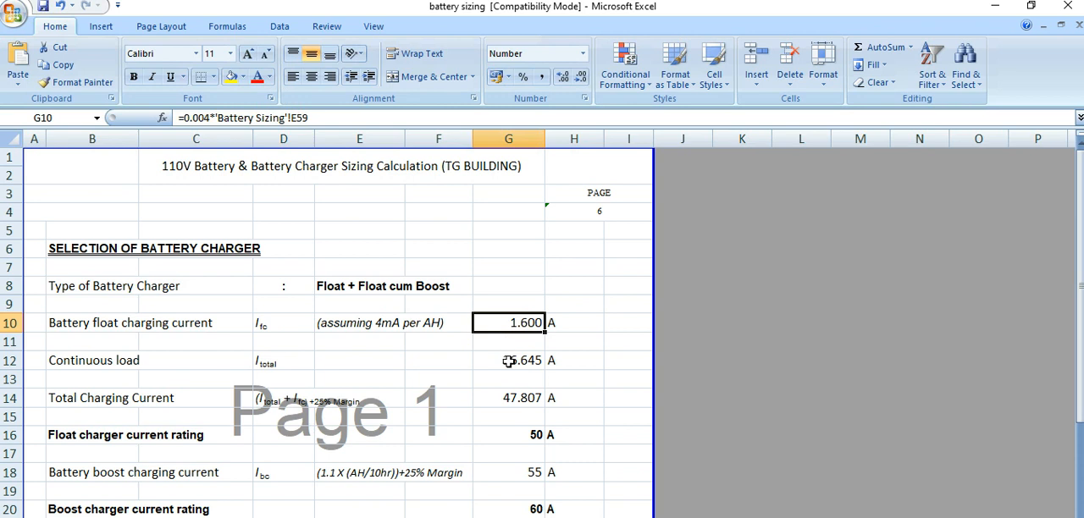
Look over the load calculations sheet, then return to the charger selection sheet.
click(509, 360)
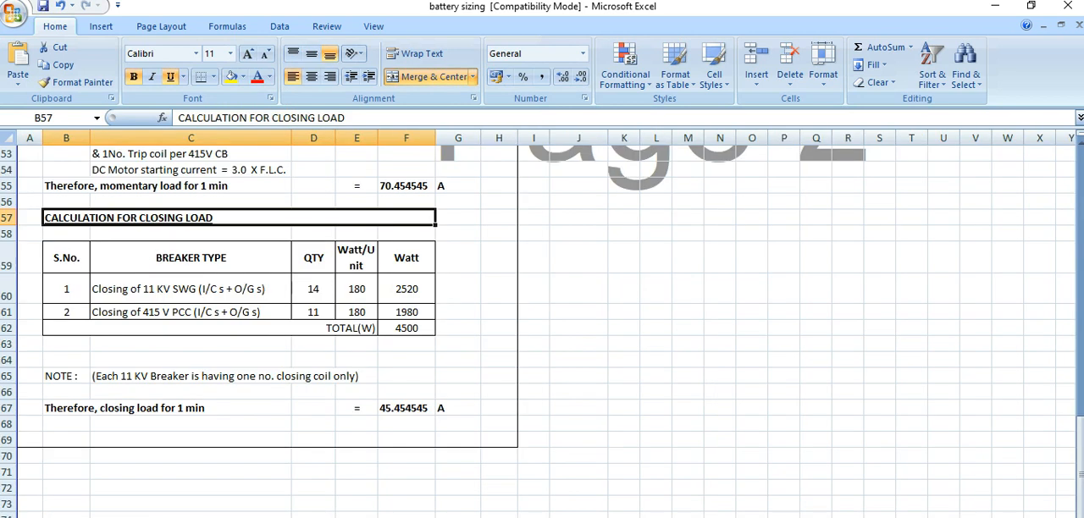
scroll(up, 3)
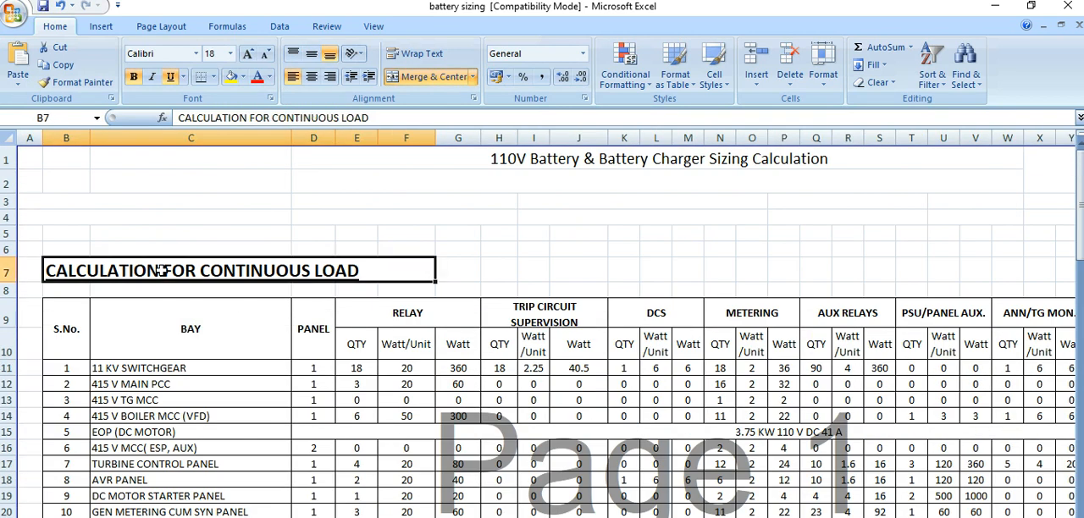
scroll(down, 3)
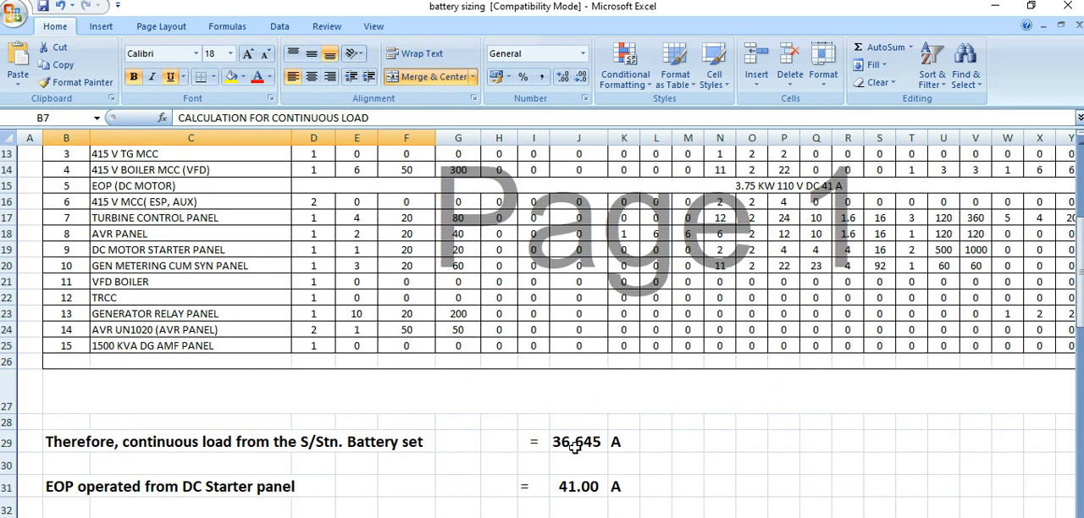
click(579, 441)
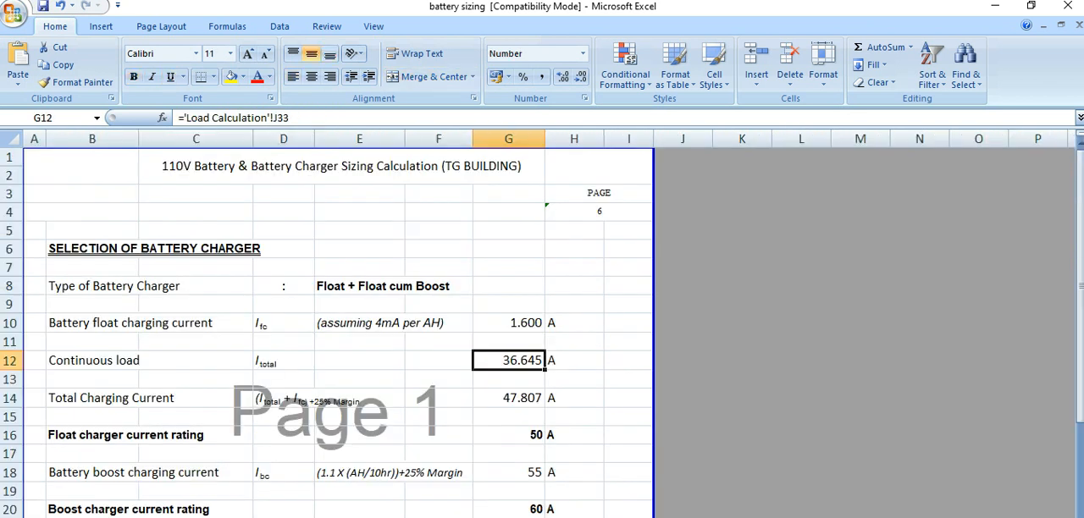
mouse_move(503, 442)
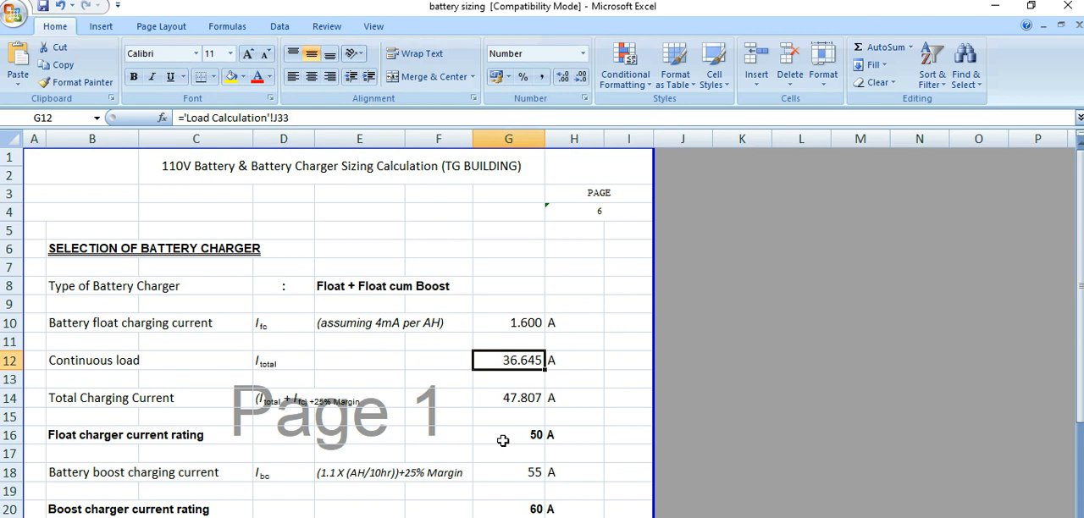
Inspect the total charging current formula and the rounded float charger rating formula.
click(508, 398)
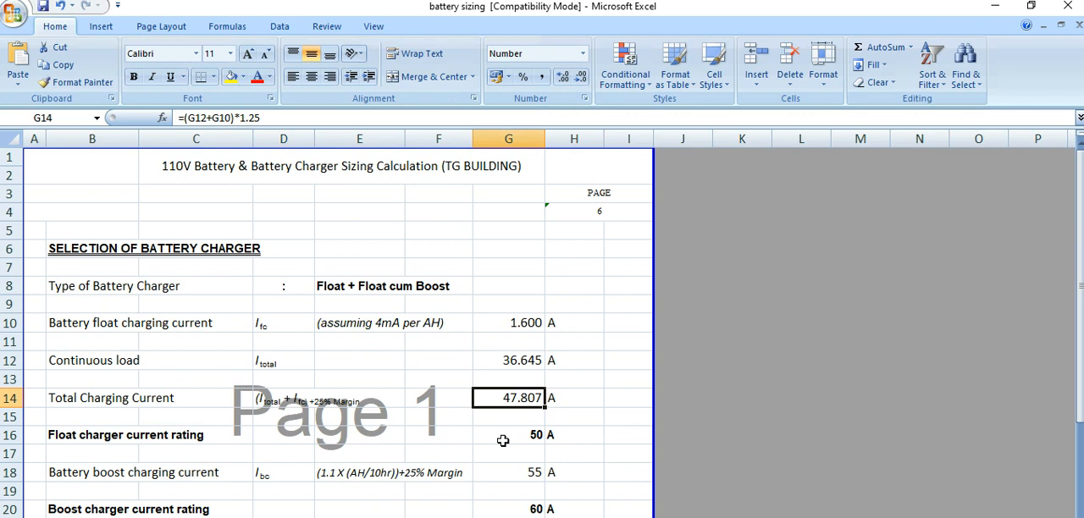
mouse_move(516, 324)
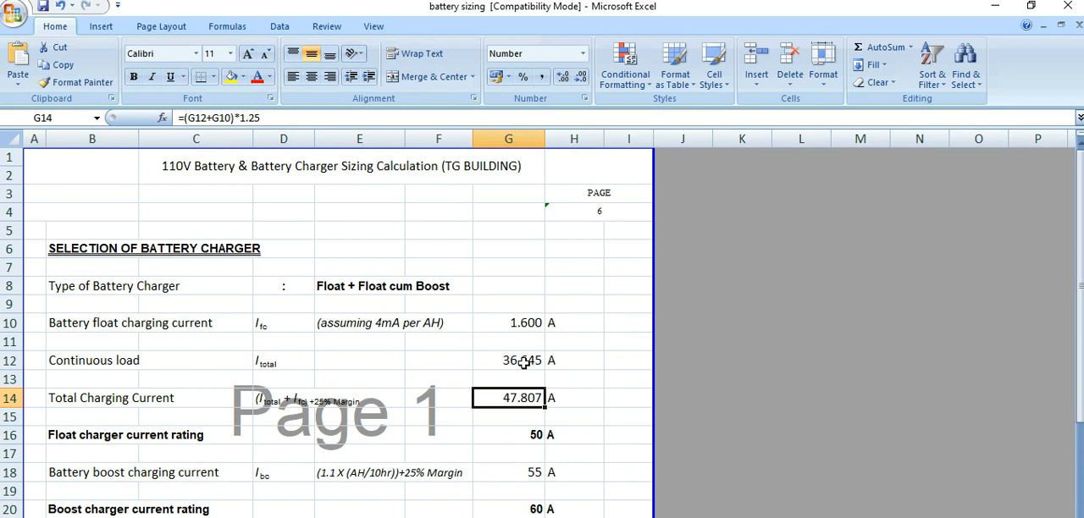
click(508, 434)
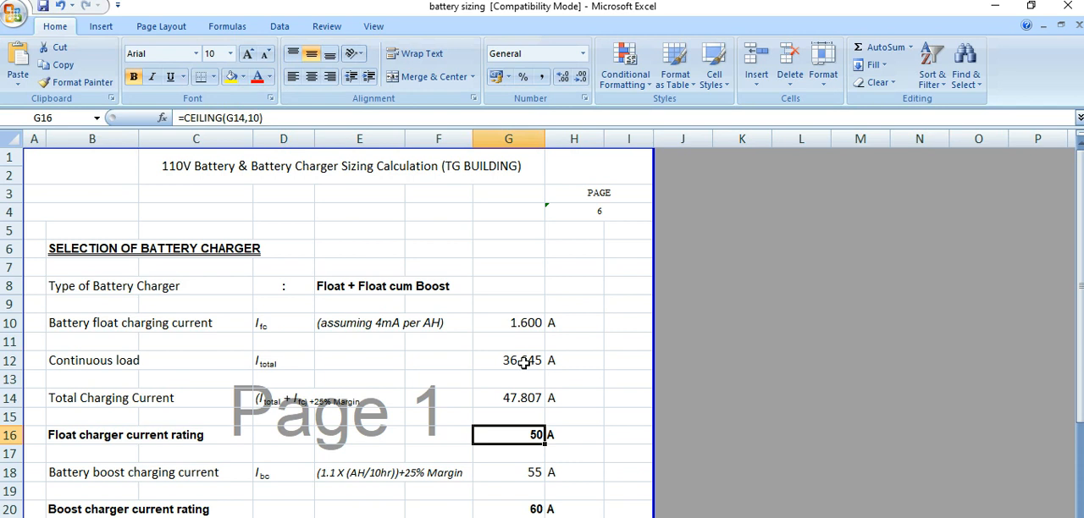
scroll(down, 3)
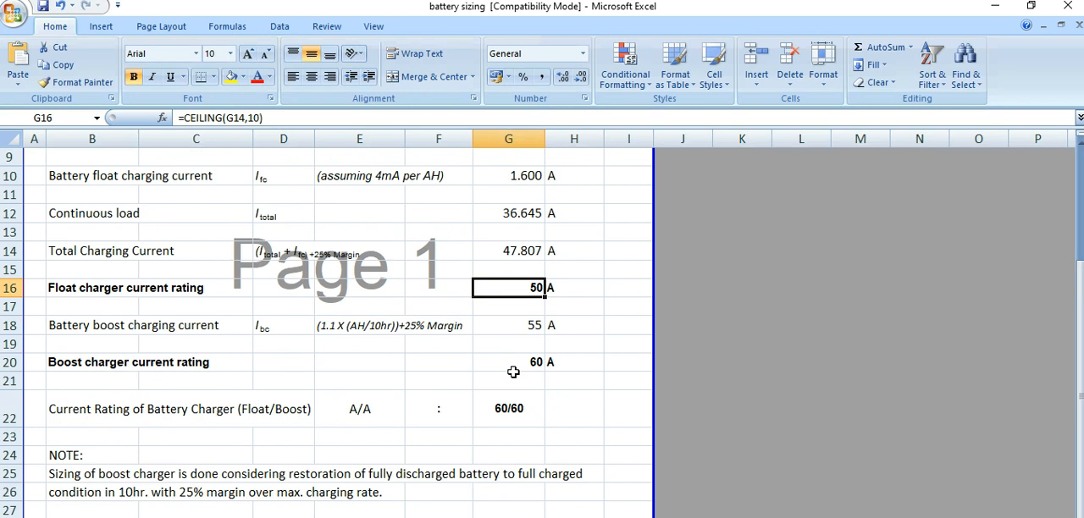
mouse_move(453, 325)
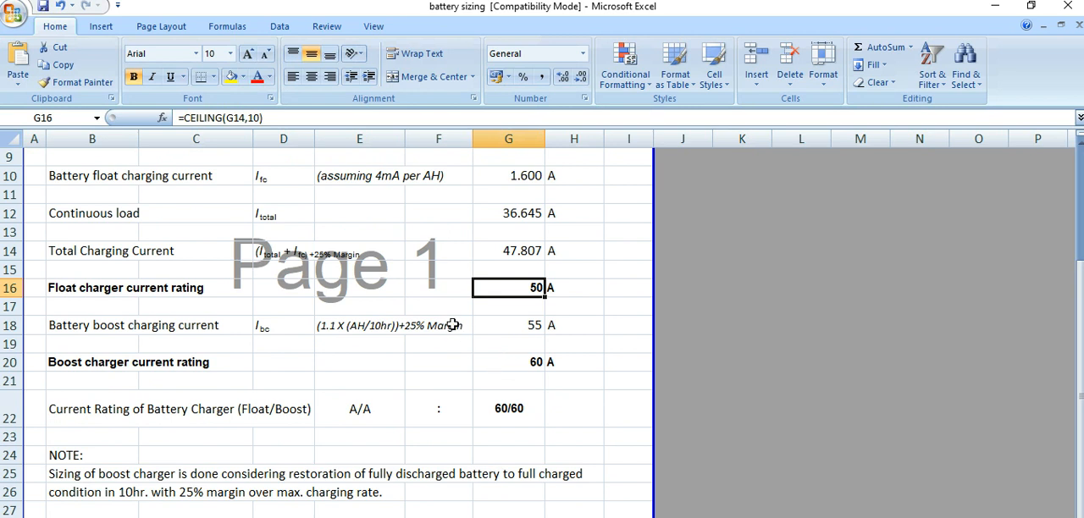
Review the boost charging assumption note, row 18 description, and boost and combined rating formulas.
click(360, 326)
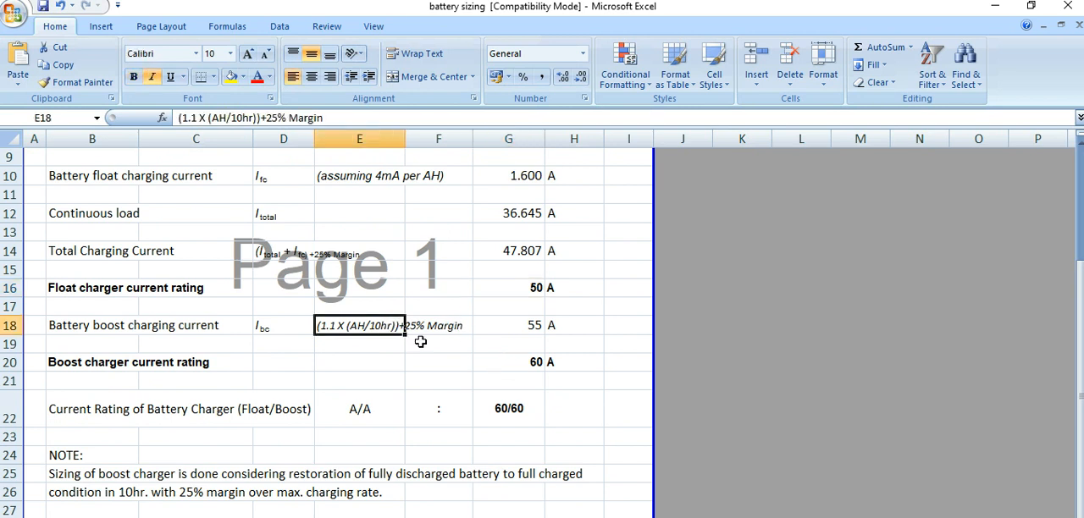
mouse_move(442, 370)
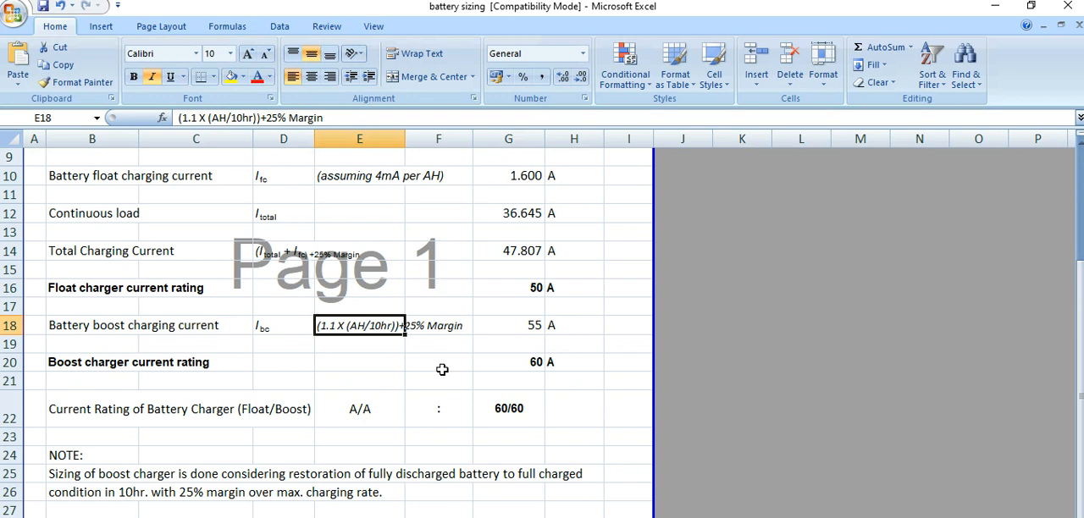
click(508, 324)
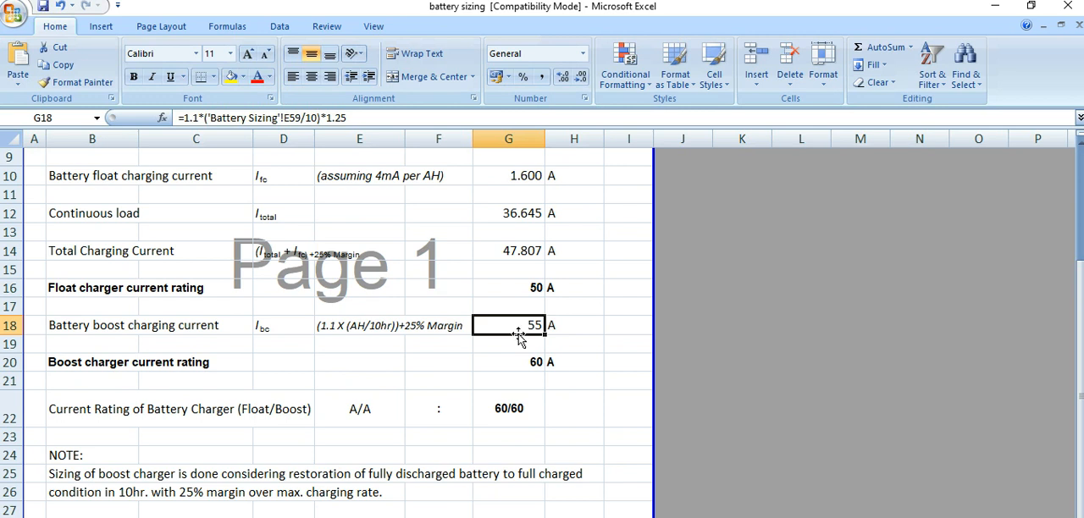
click(508, 361)
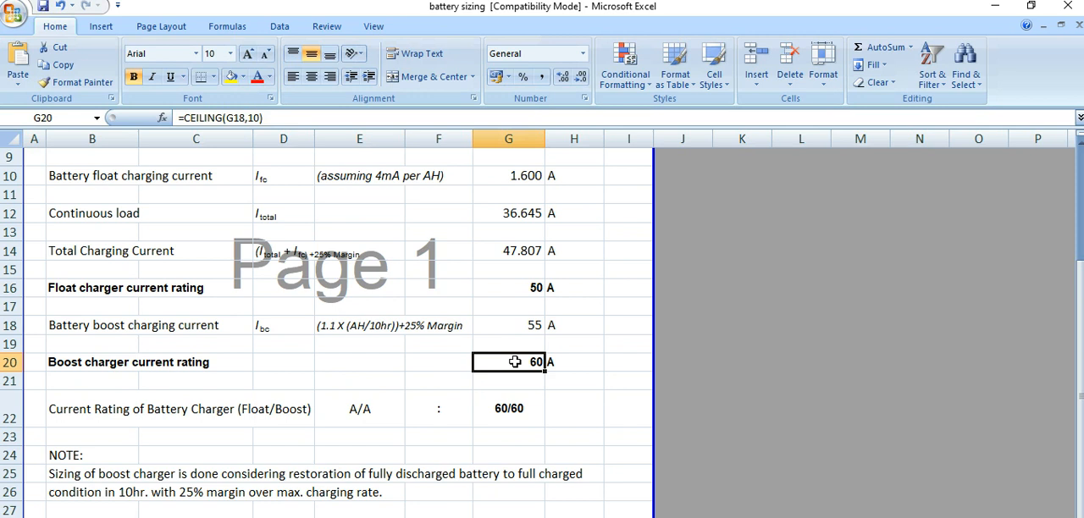
mouse_move(504, 399)
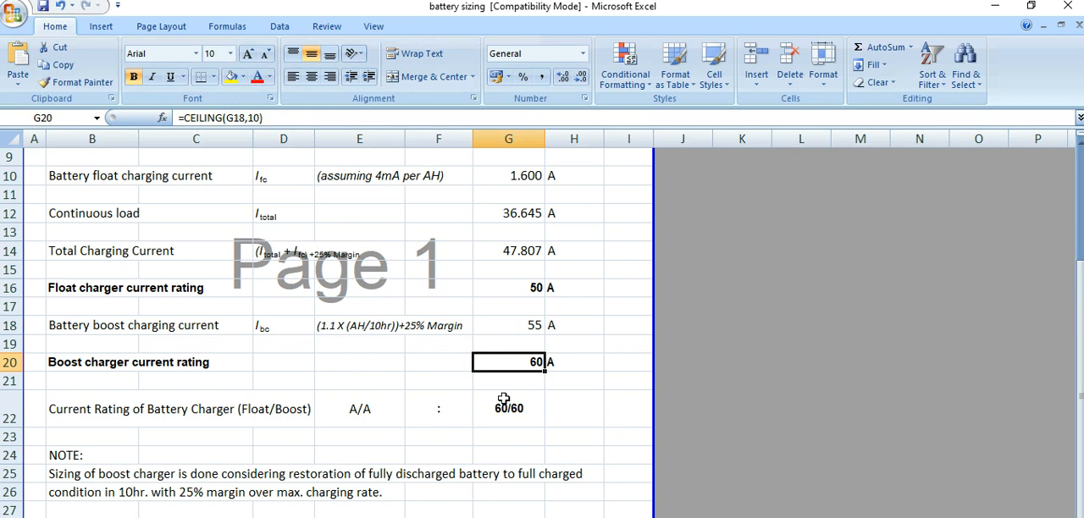
click(509, 409)
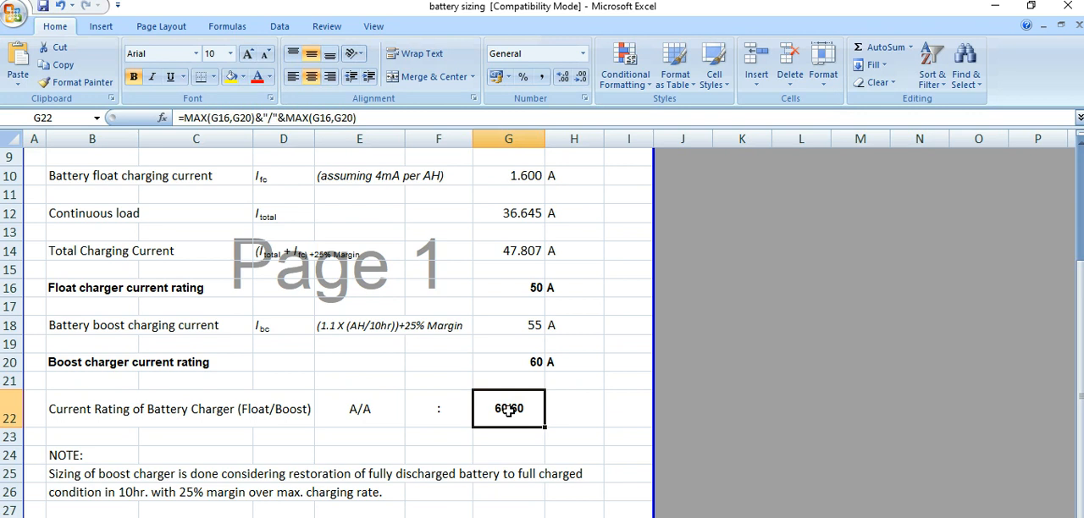
Recheck the float charger rating formula and the combined 60/60 rating formula.
click(508, 287)
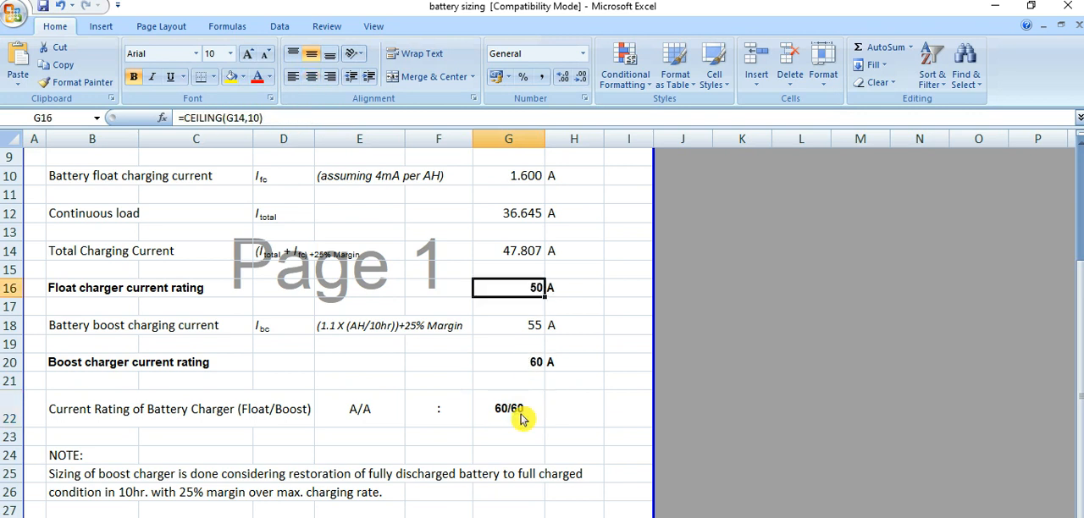
click(508, 409)
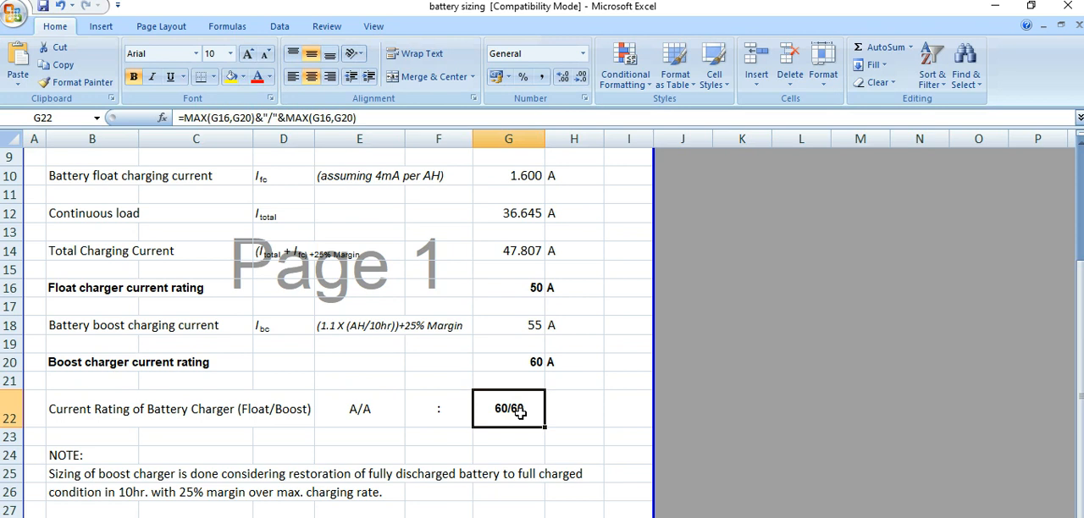
click(359, 455)
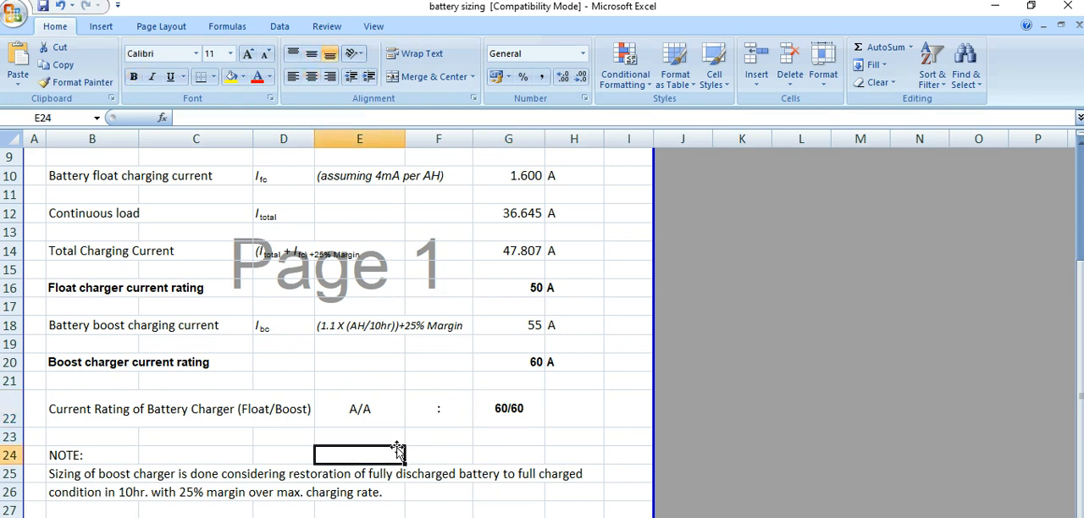
scroll(down, 3)
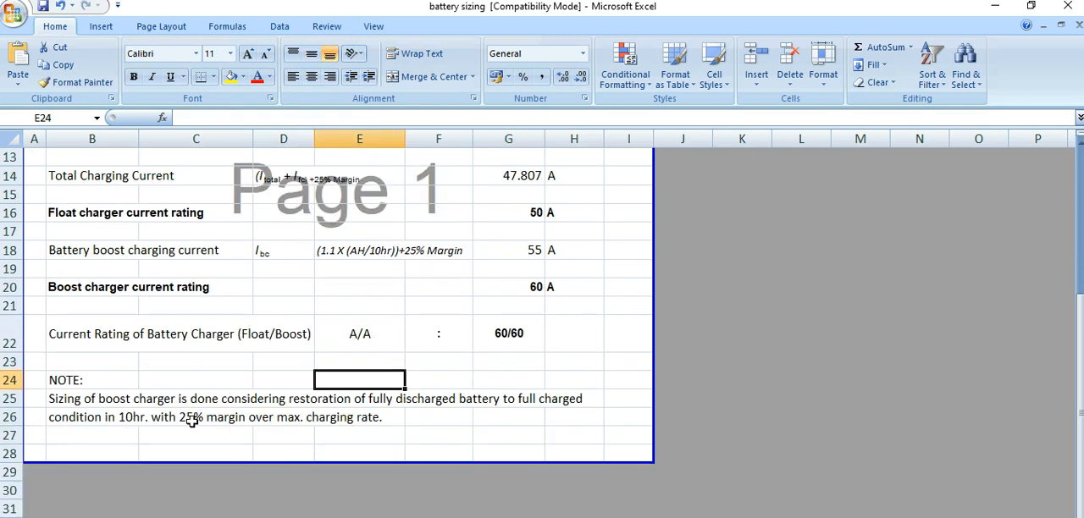
scroll(up, 3)
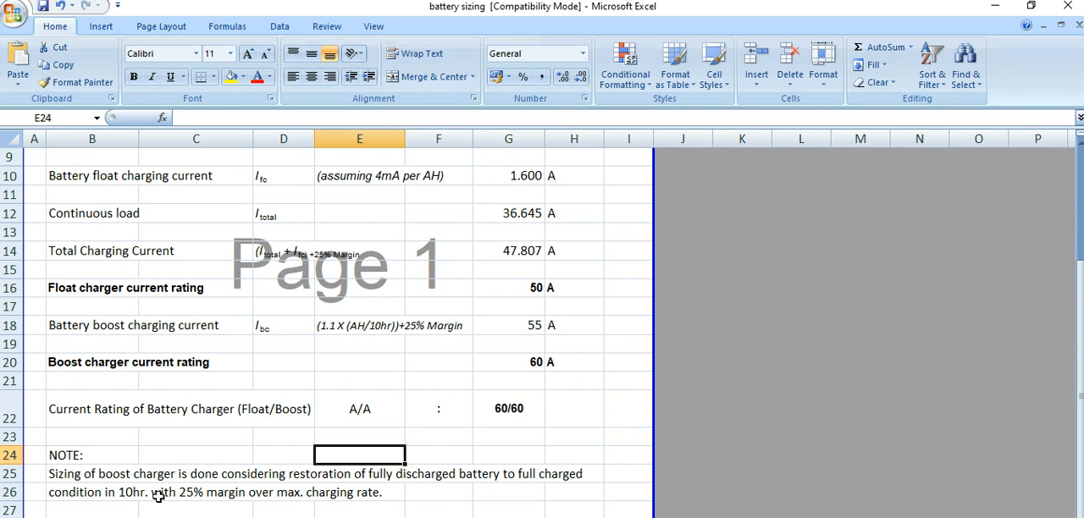
Read the row 26 sizing note, then return to the top beside the charger type.
click(92, 492)
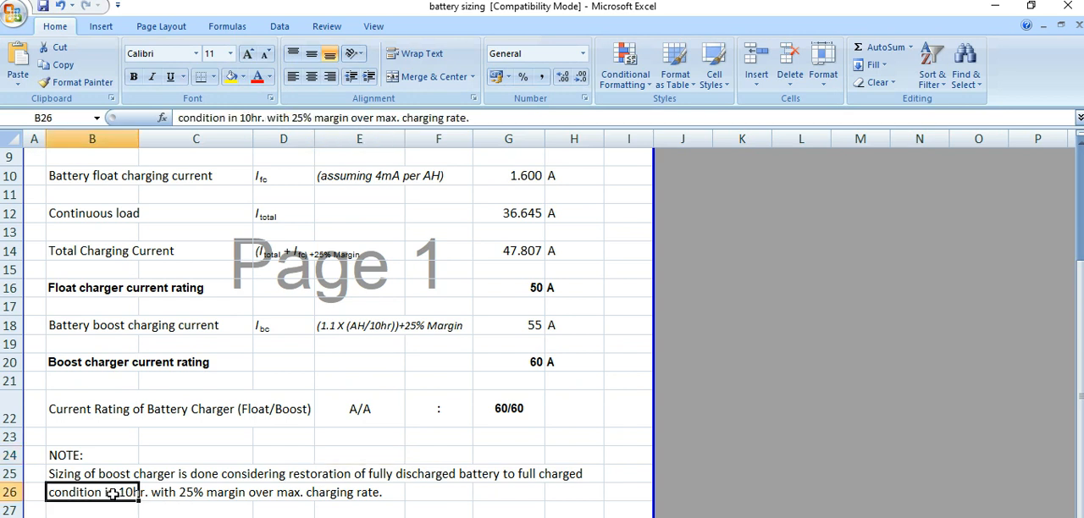
click(196, 508)
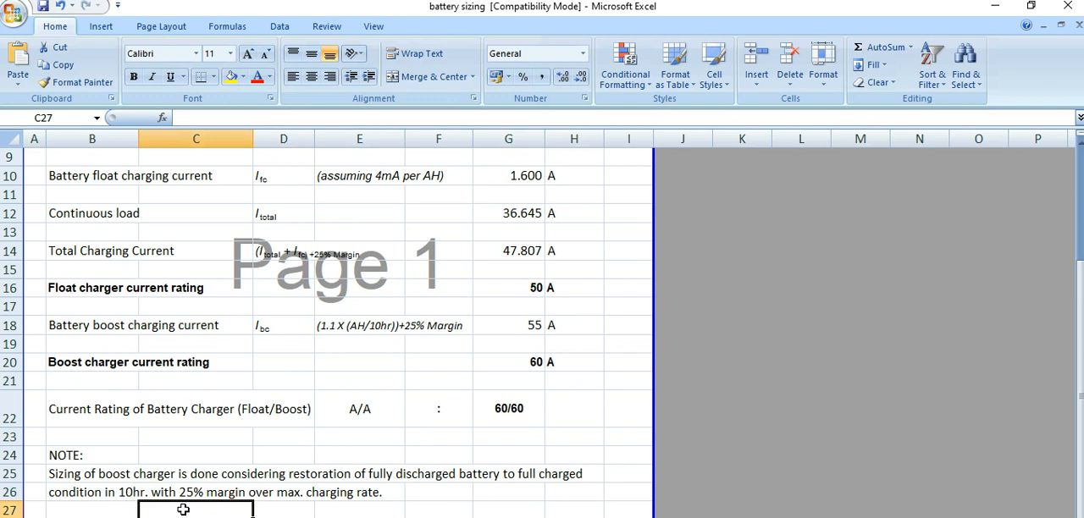
mouse_move(420, 358)
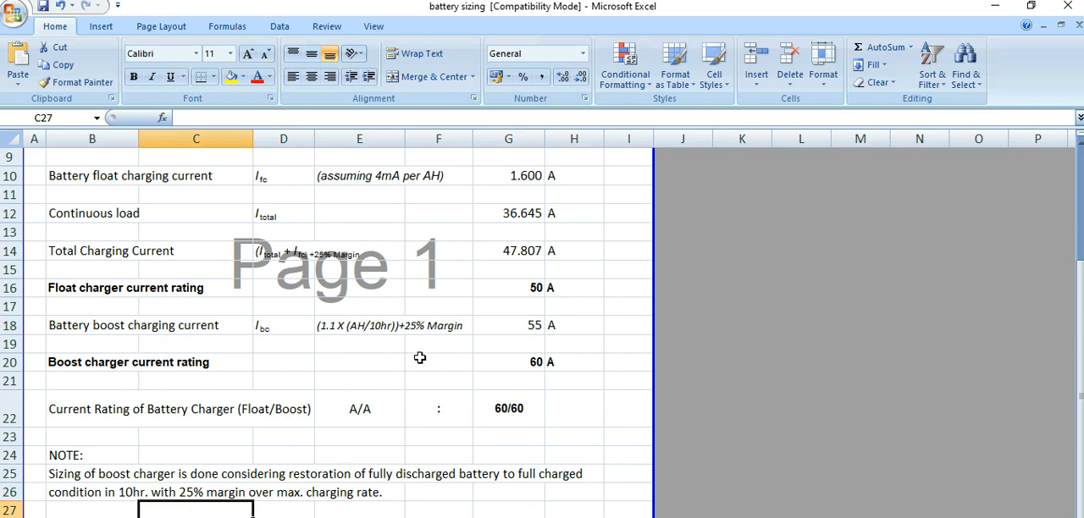
mouse_move(491, 414)
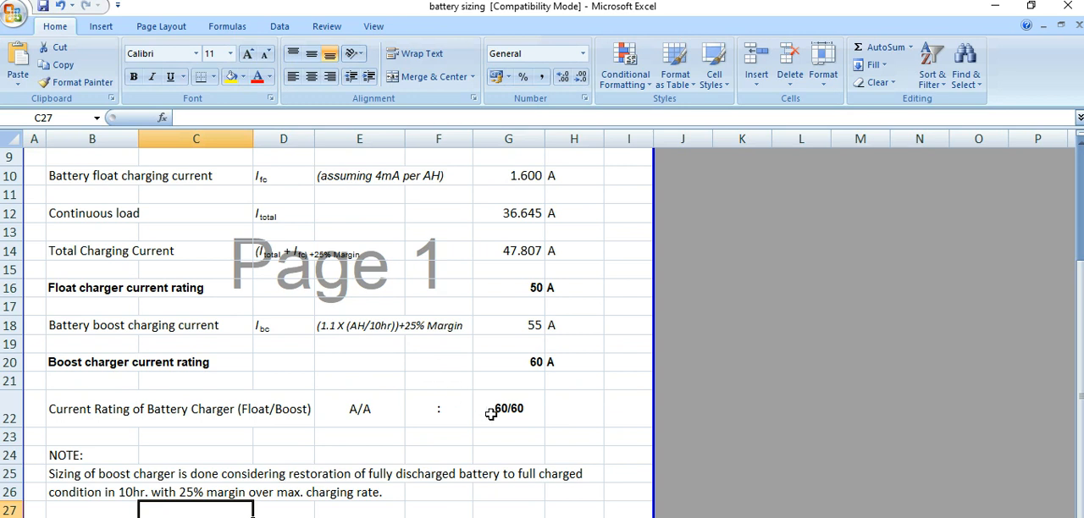
mouse_move(498, 417)
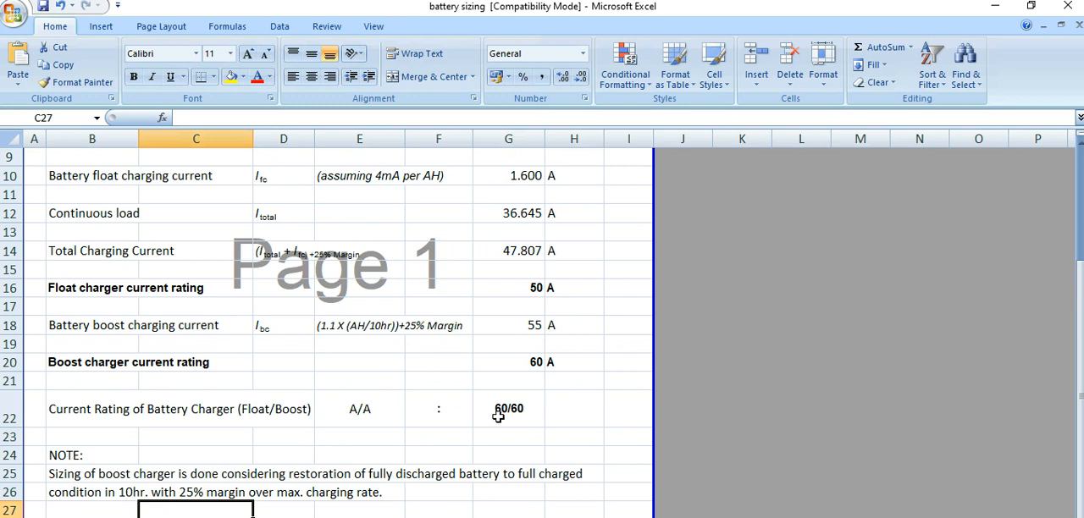
mouse_move(543, 413)
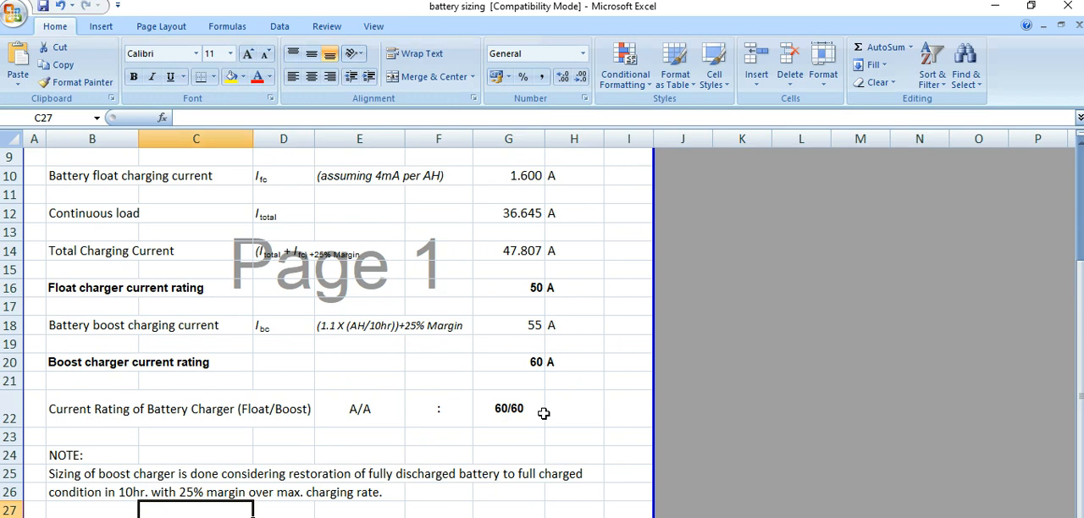
scroll(up, 3)
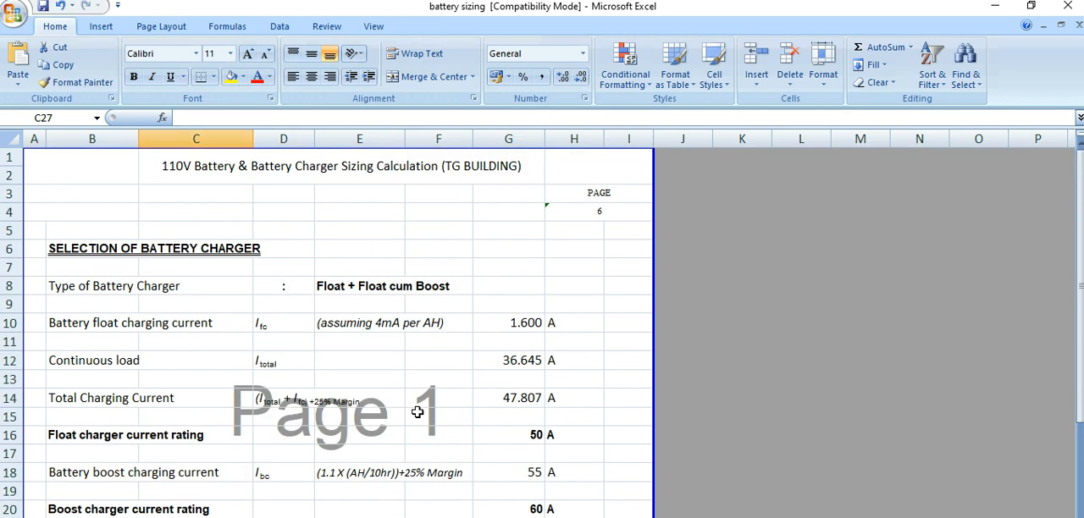
mouse_move(521, 301)
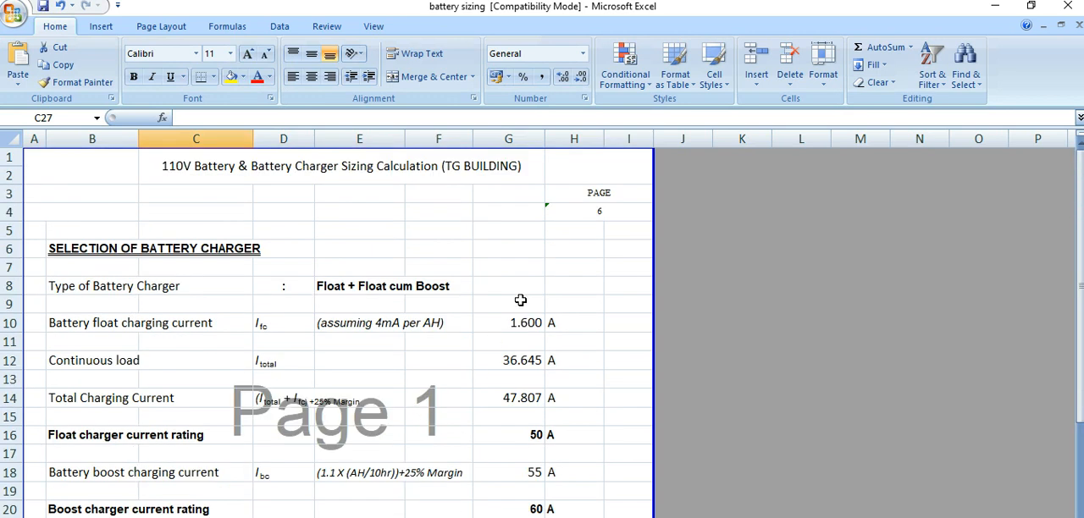
click(508, 285)
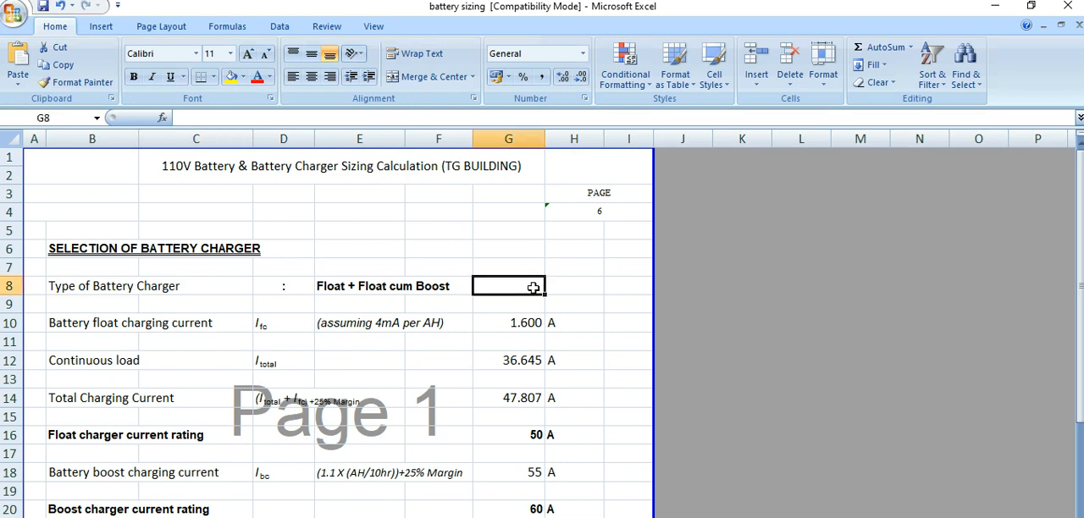
mouse_move(727, 377)
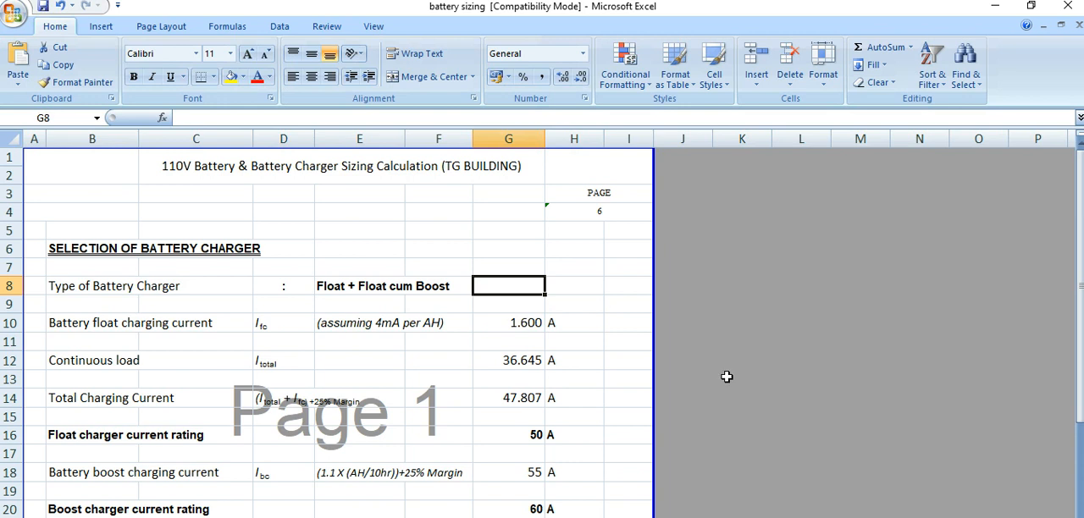